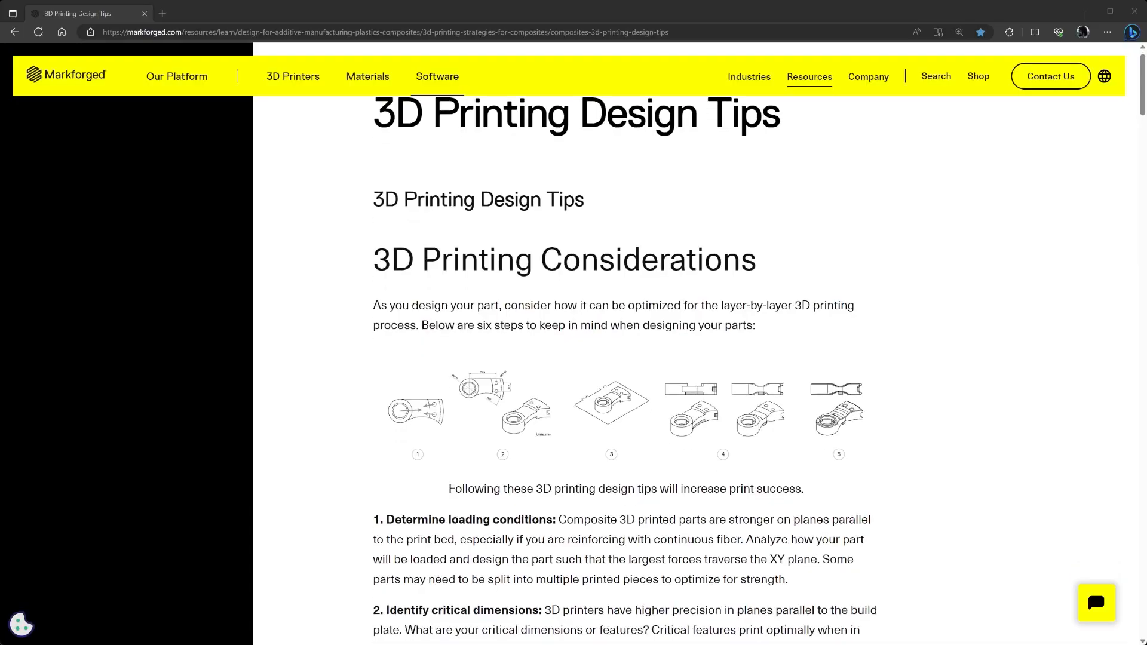
scroll(down, 3)
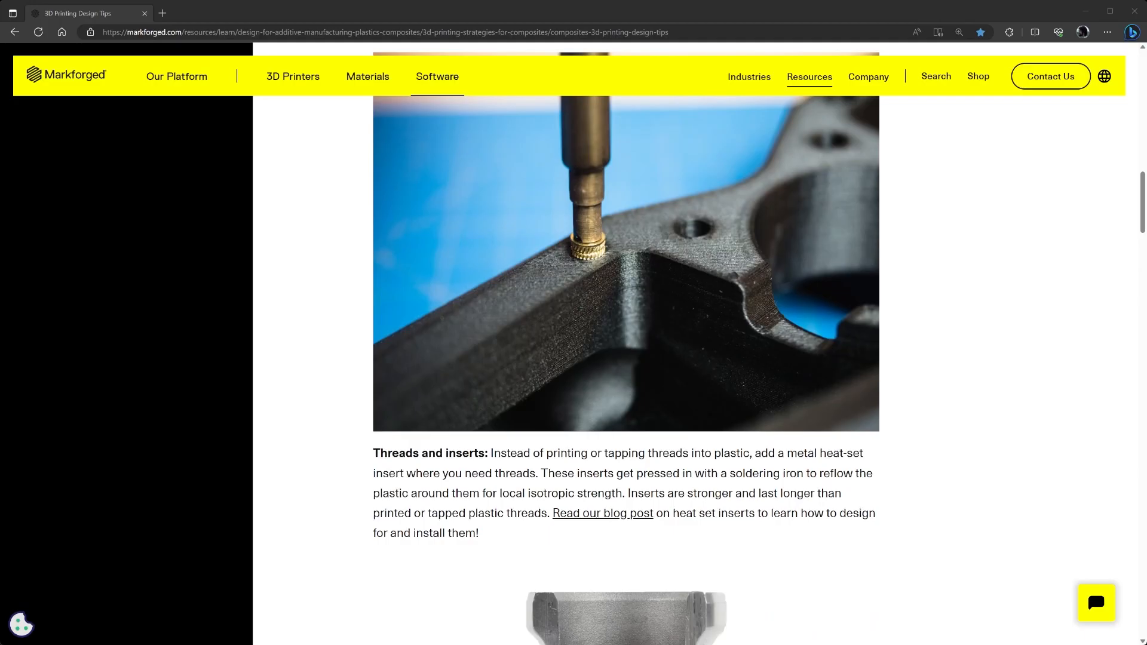
scroll(down, 3)
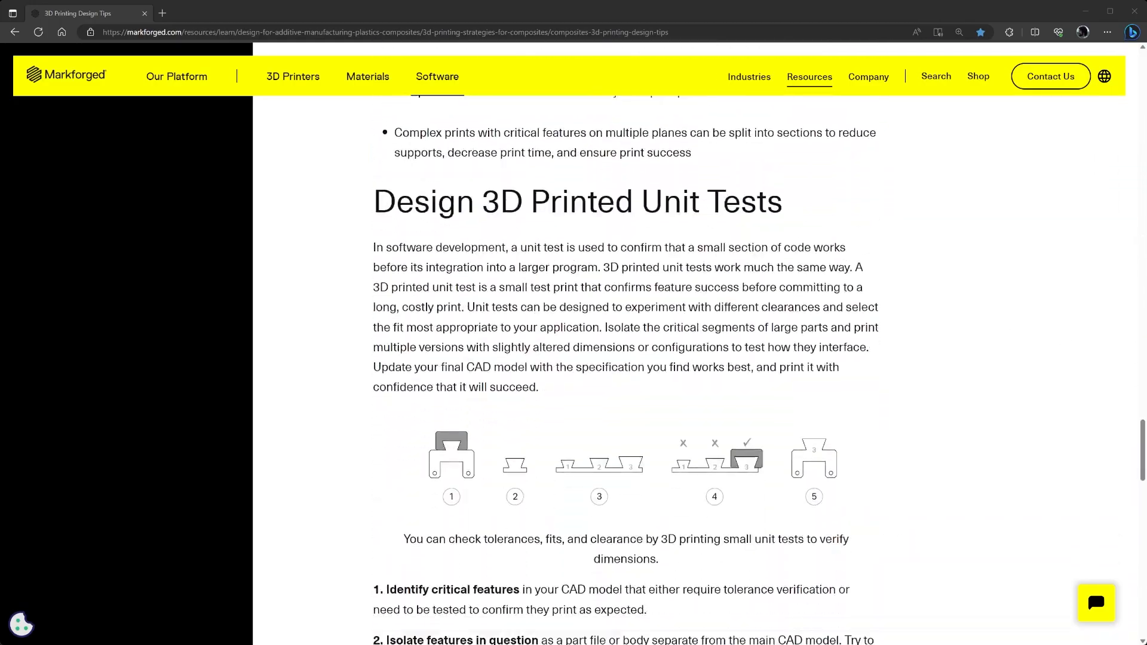